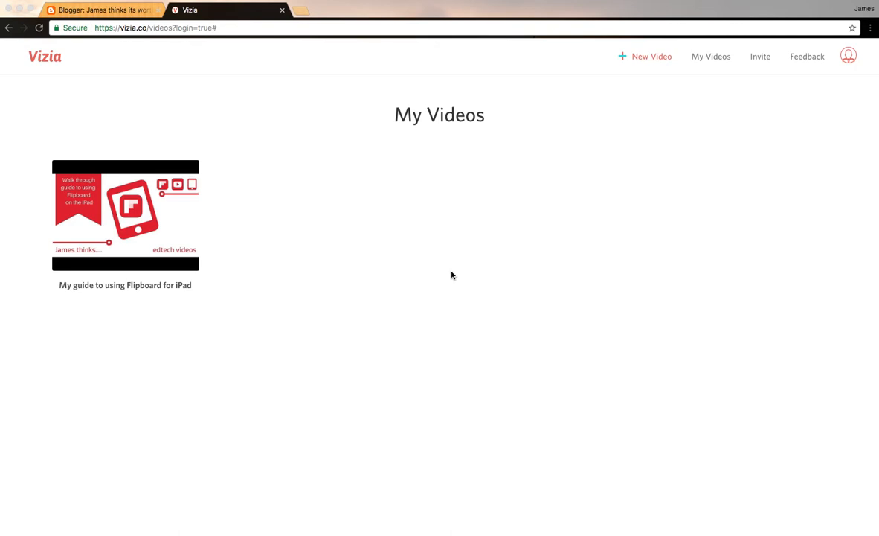
mouse_move(640, 119)
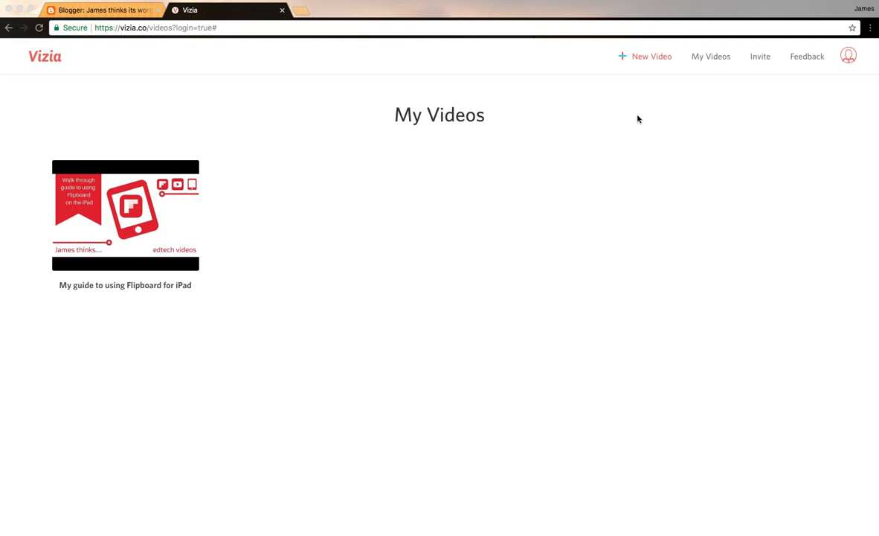
mouse_move(636, 58)
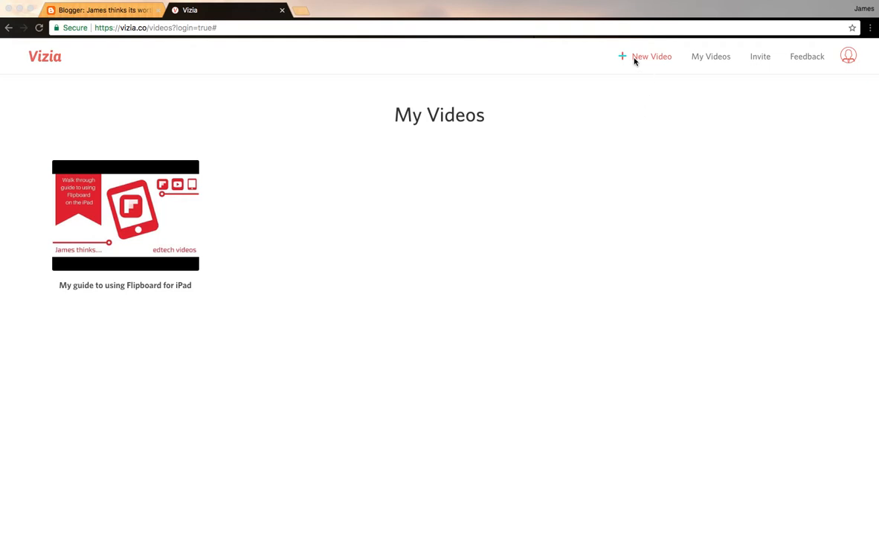
Start a new video from the My Videos library page
left_click(652, 56)
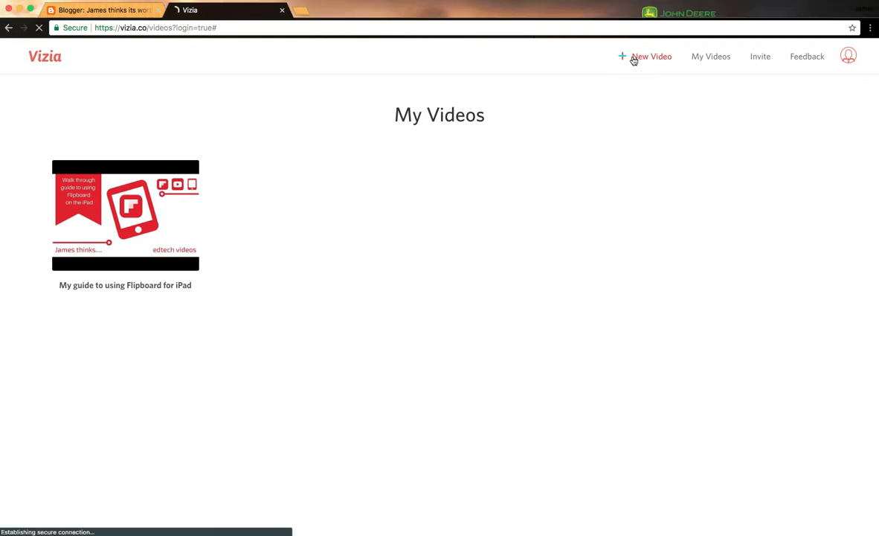
Open the Add a New Video page to enter a YouTube or Wistia link
left_click(652, 56)
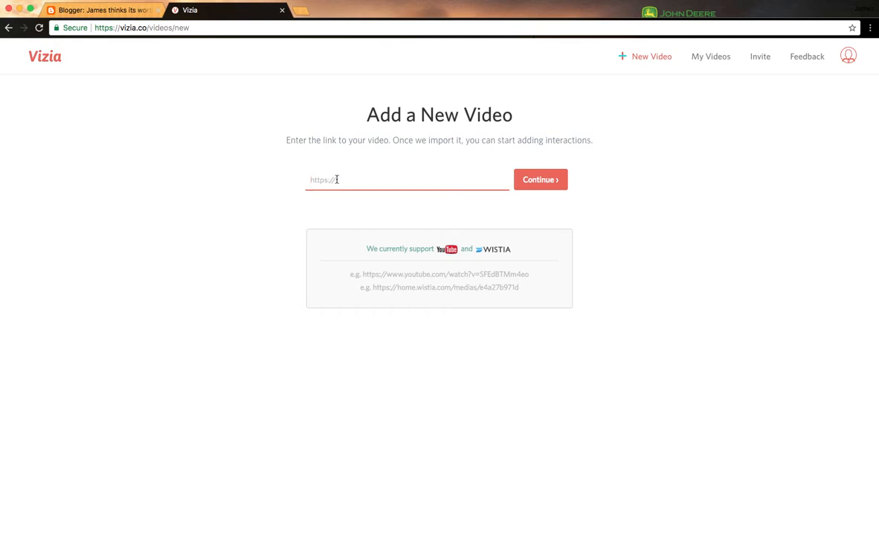
mouse_move(456, 289)
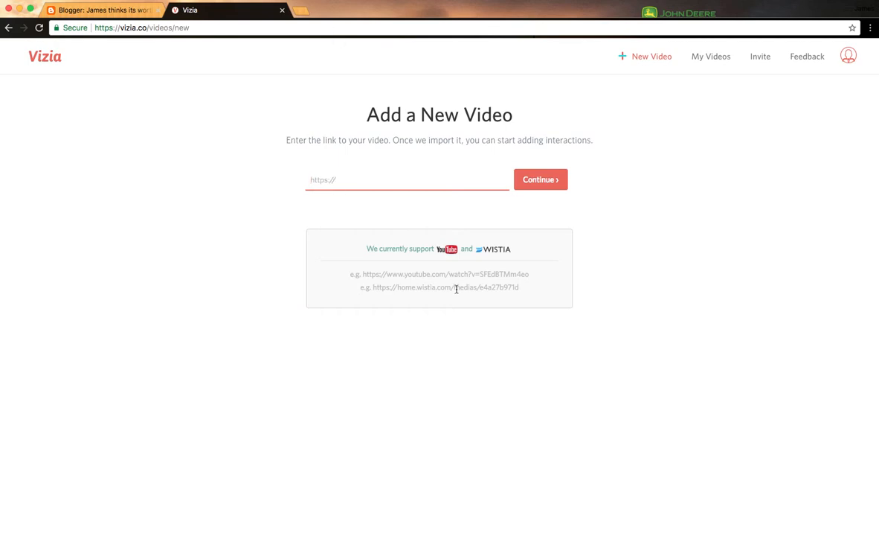
mouse_move(447, 255)
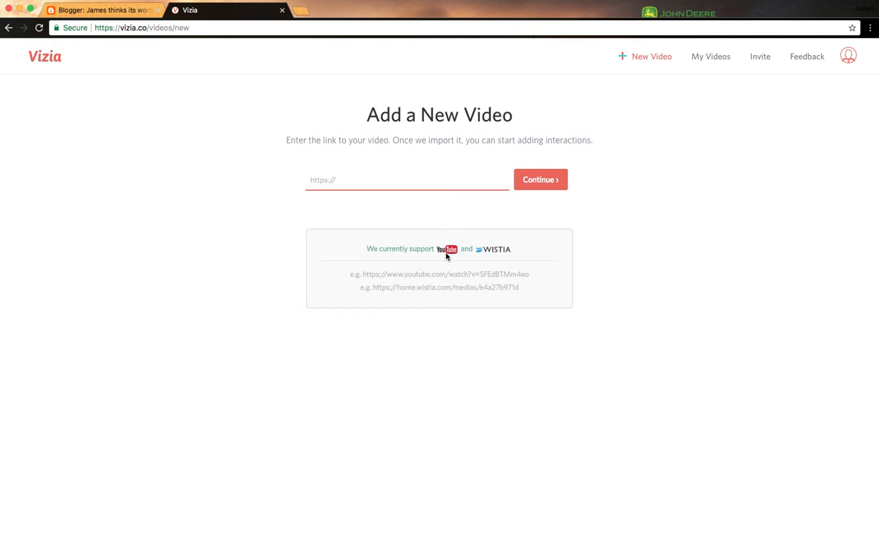
mouse_move(499, 255)
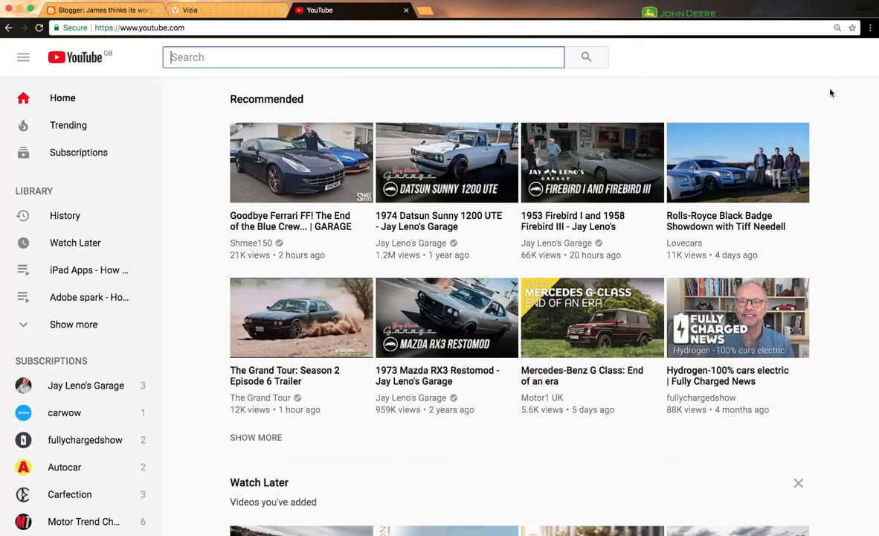
Open the Guide to using Knovio video from your YouTube channel's Videos list
left_click(848, 58)
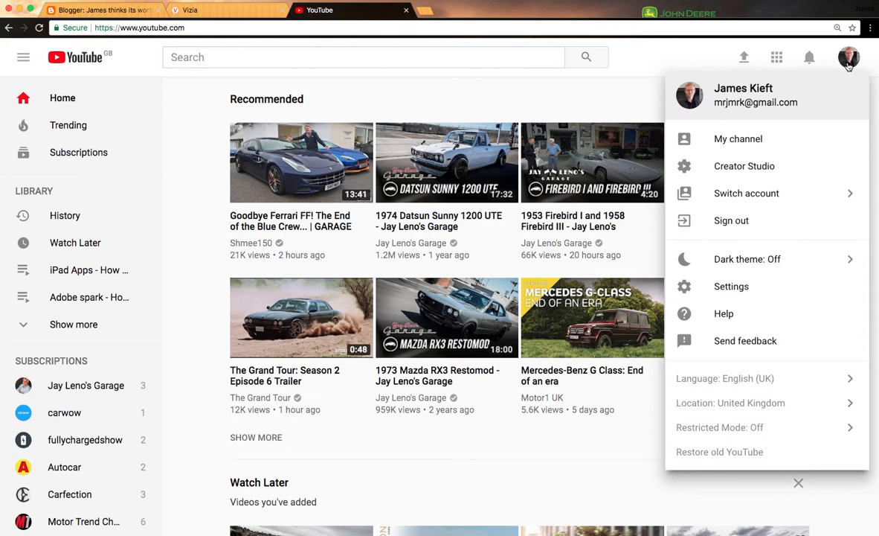
left_click(738, 138)
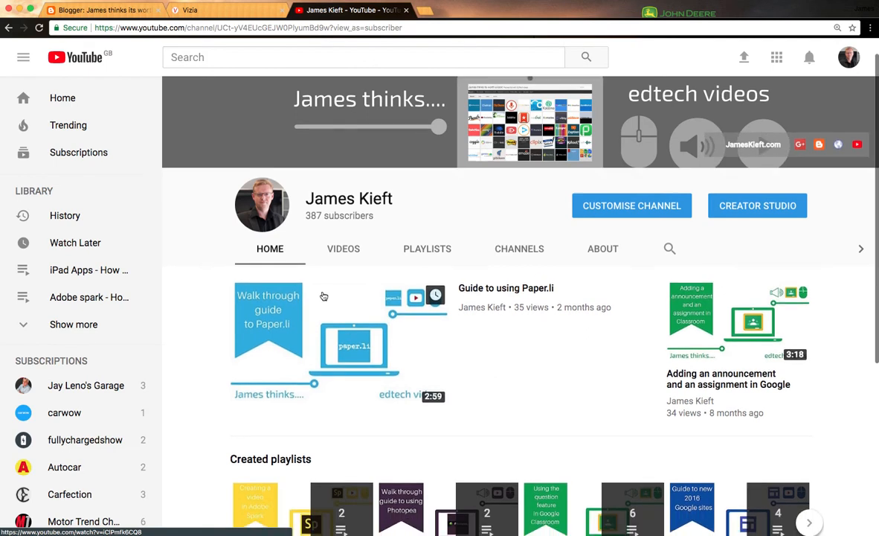
left_click(343, 248)
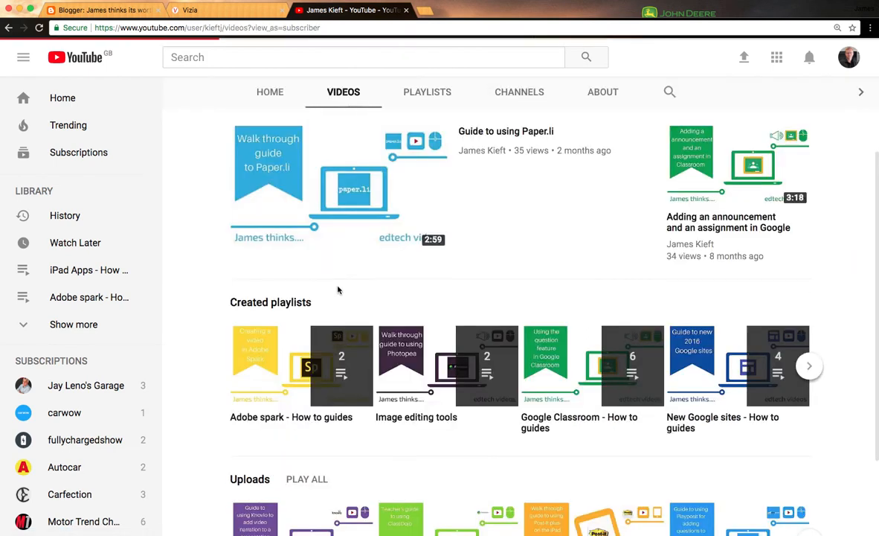
scroll("down", 3)
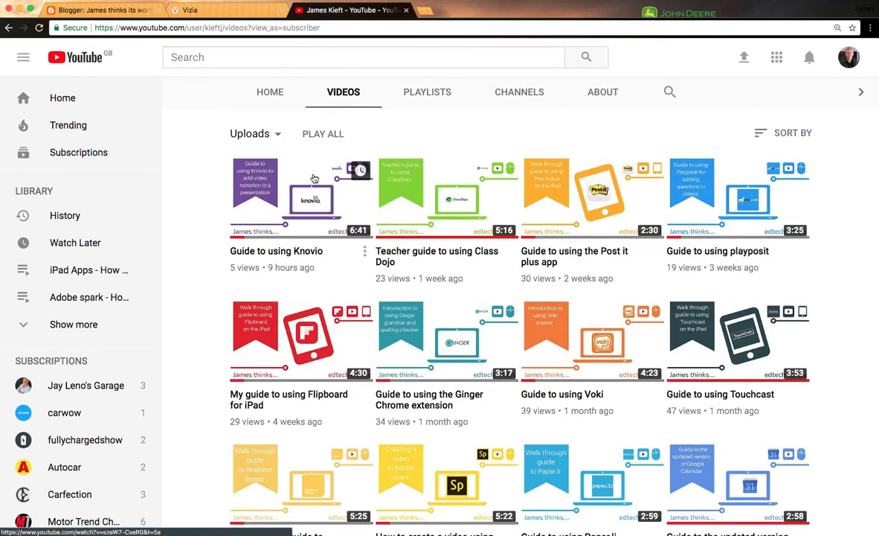
left_click(300, 196)
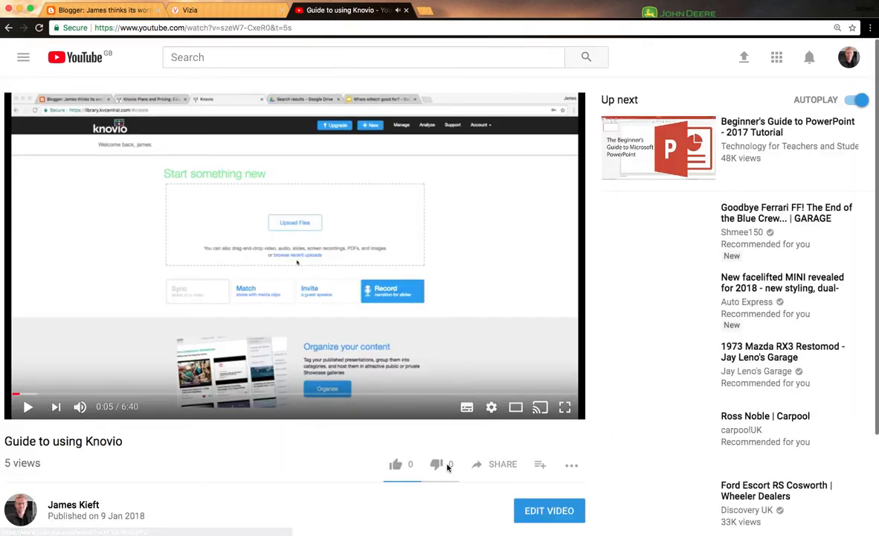
Copy the video's share link, paste it into Vizia and import it
left_click(502, 463)
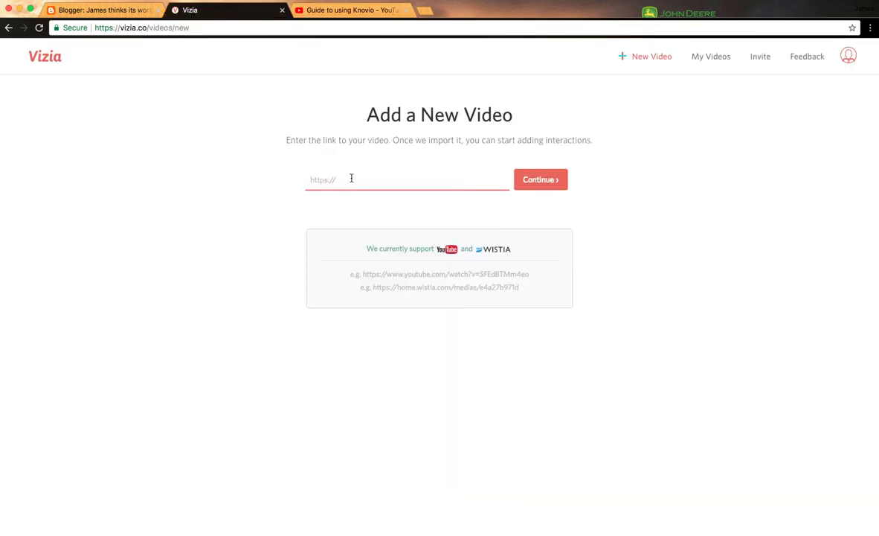
left_click(540, 180)
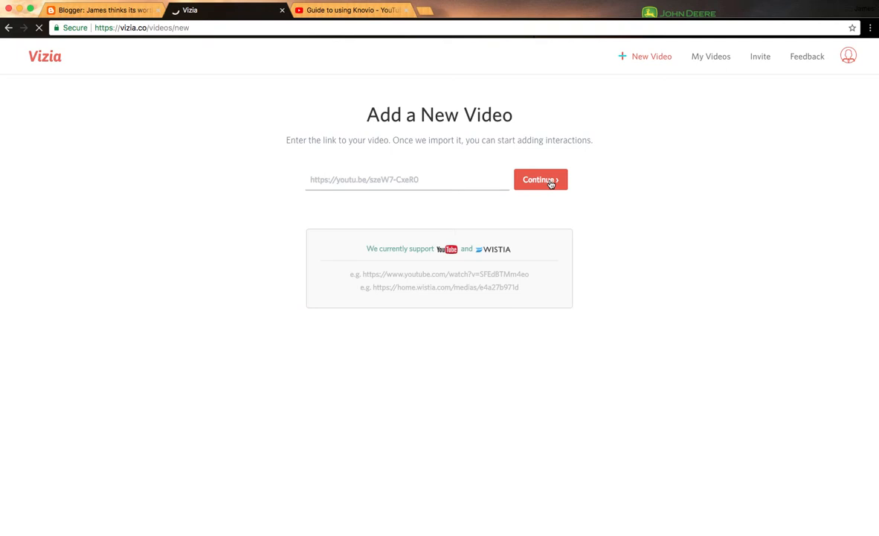
left_click(540, 179)
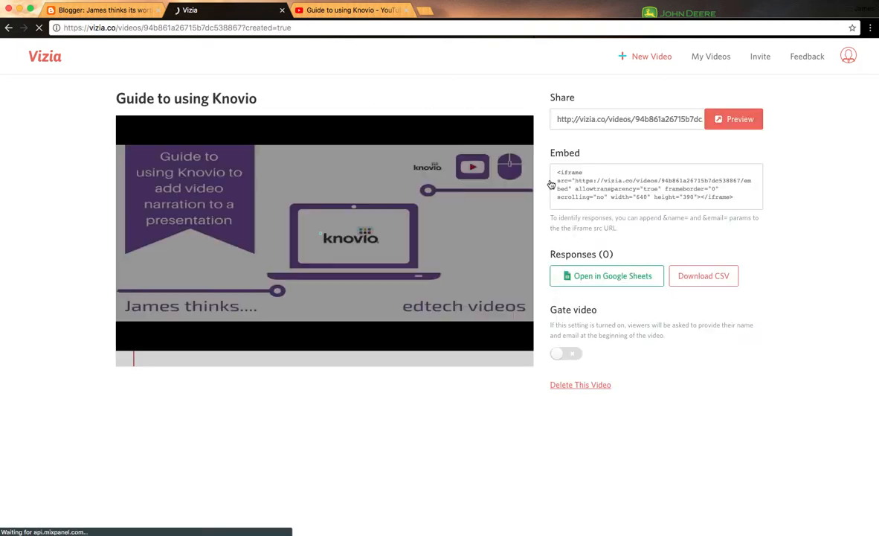
Add a quiz at 00:31 and type 'What tools all you to a similar functio'
left_click(146, 360)
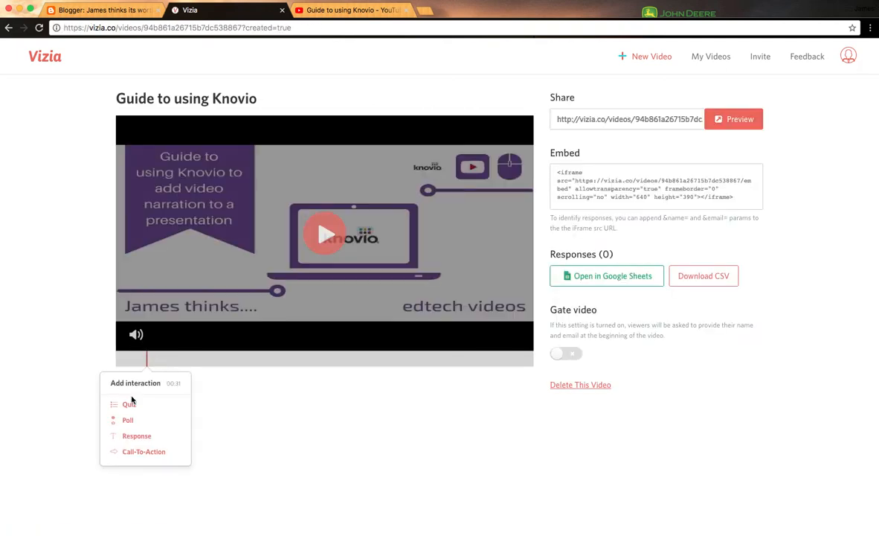
left_click(128, 404)
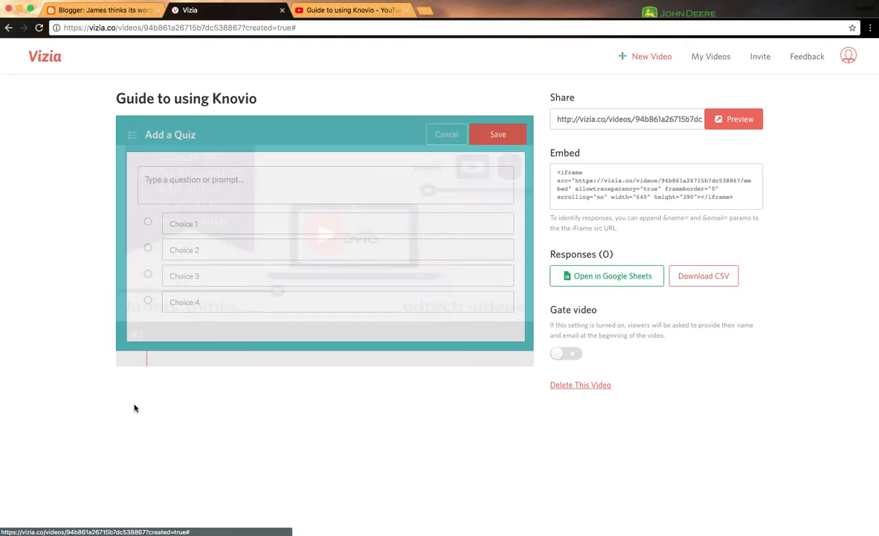
left_click(327, 179)
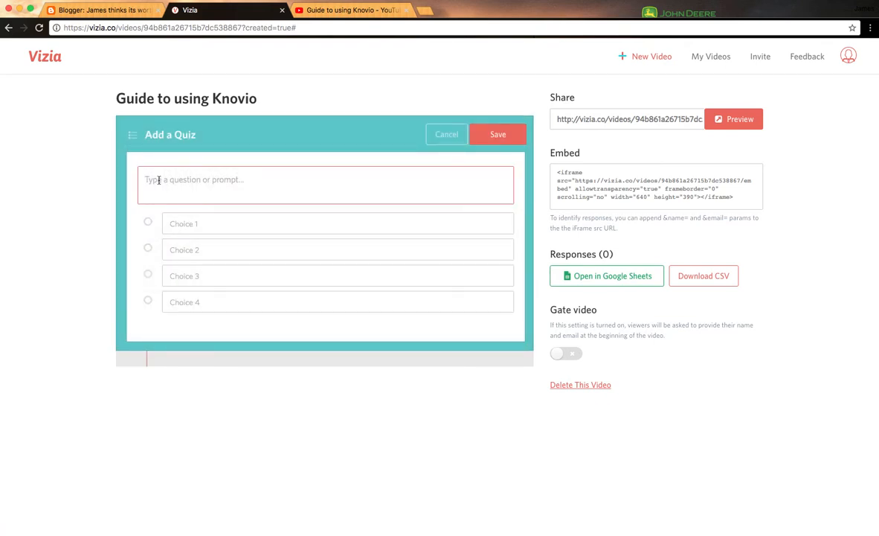
type("What tool")
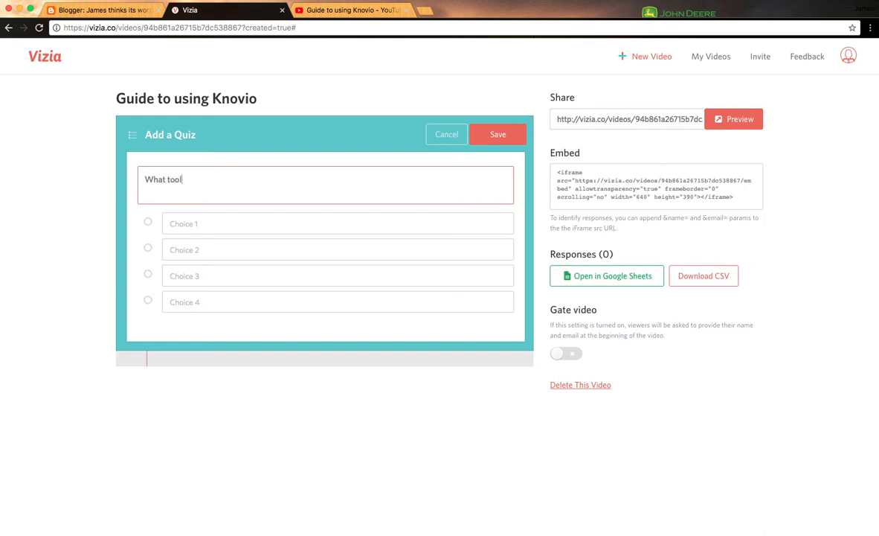
type("s all")
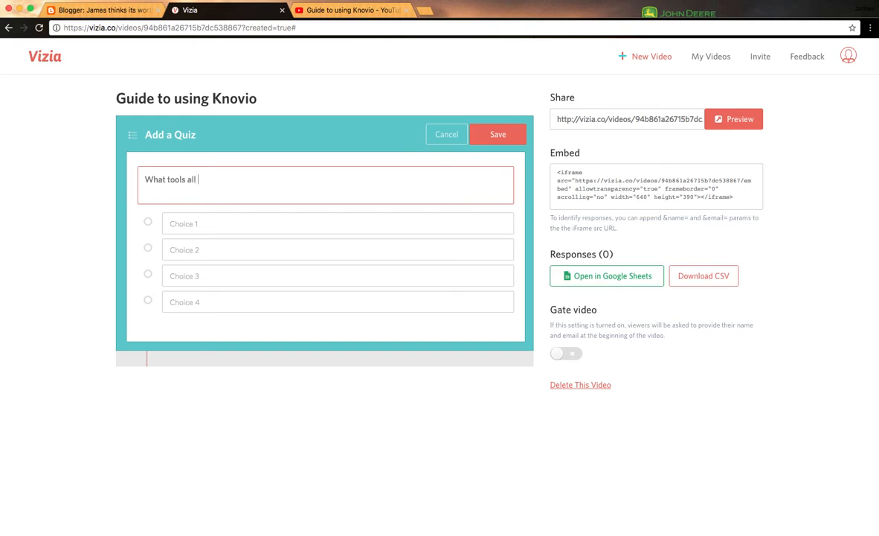
type("you")
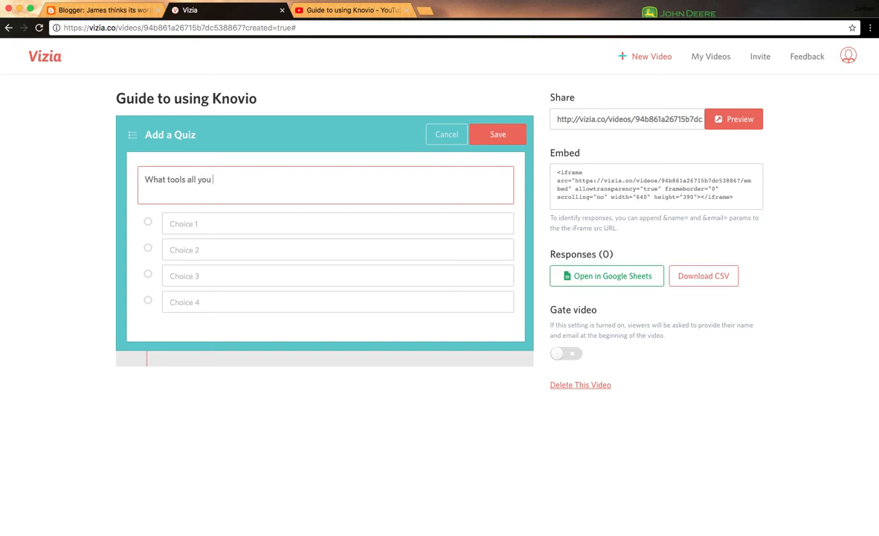
type("to a sim")
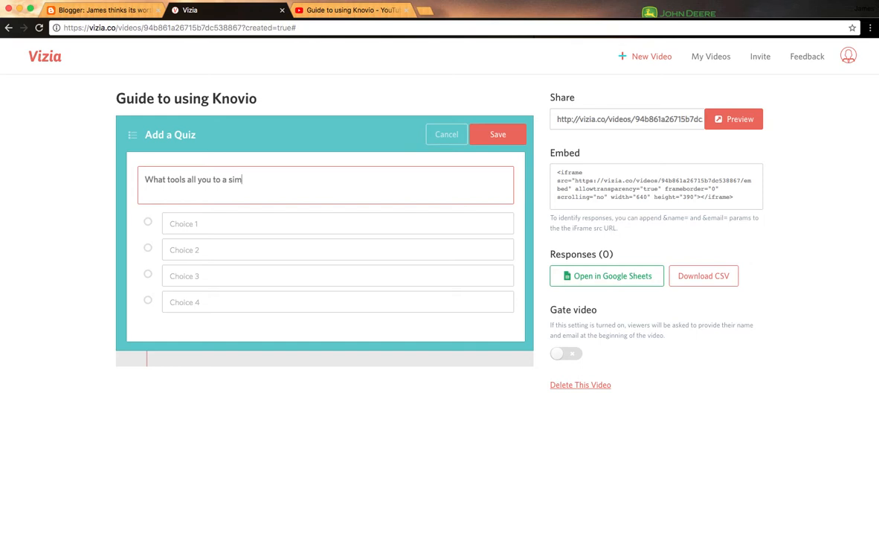
type("lar")
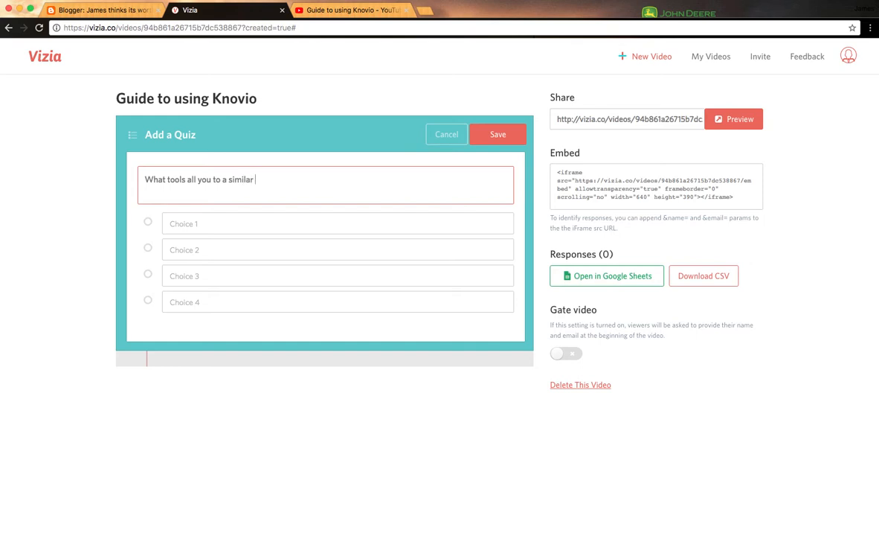
type("functio")
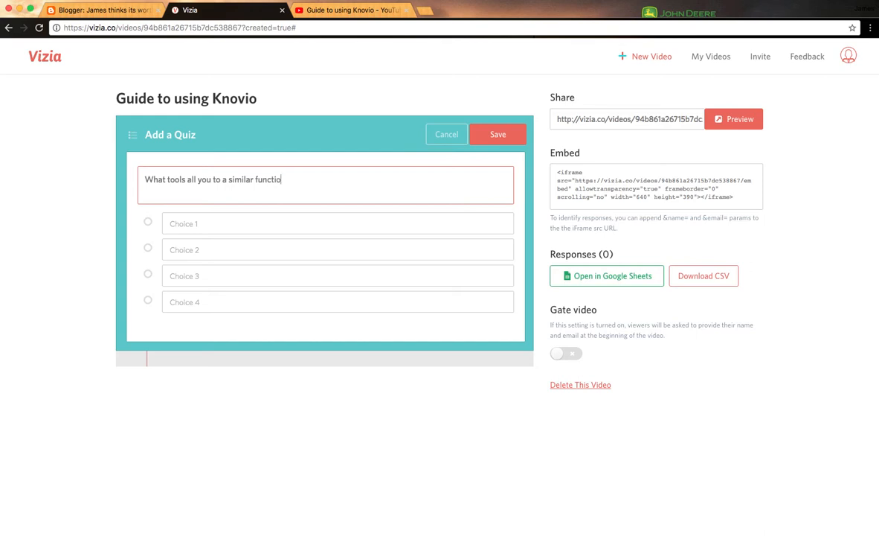
Enter the quiz answer choices Playposit and Edpuzzle, then save the quiz
left_click(337, 223)
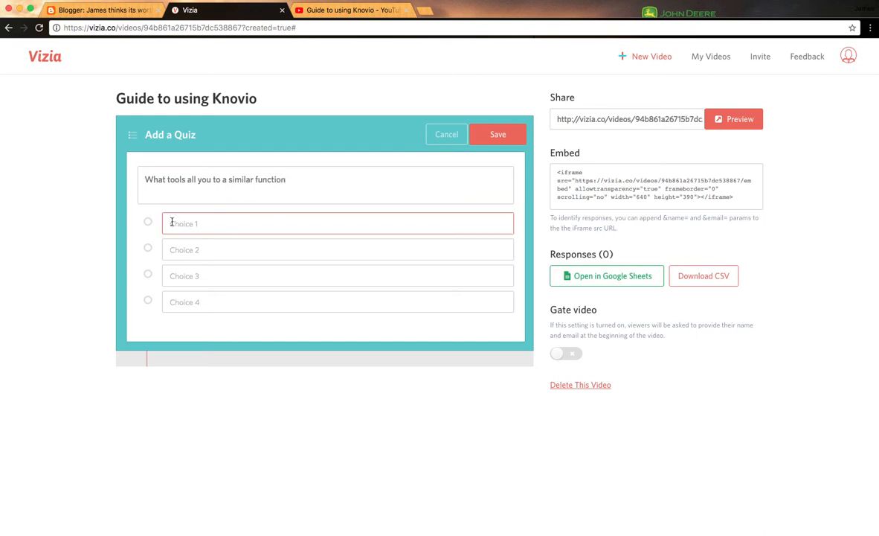
type("Pla")
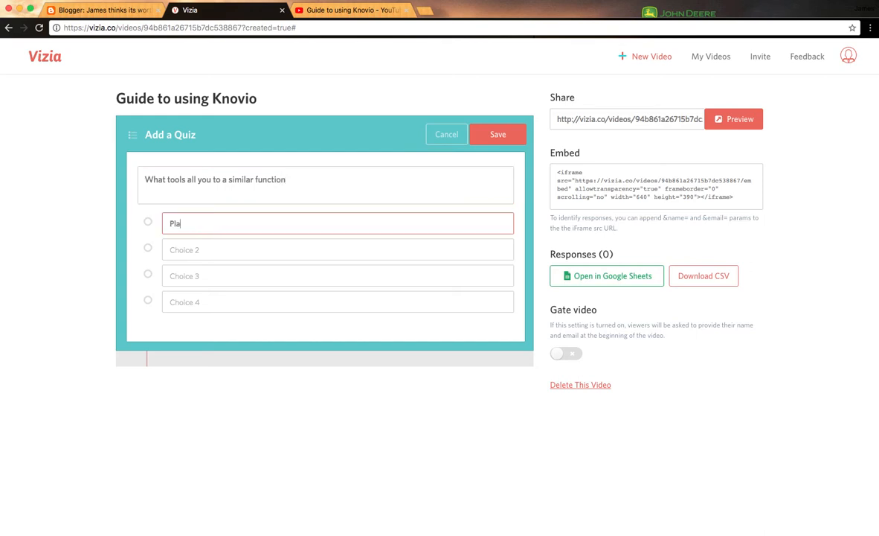
type("yposit")
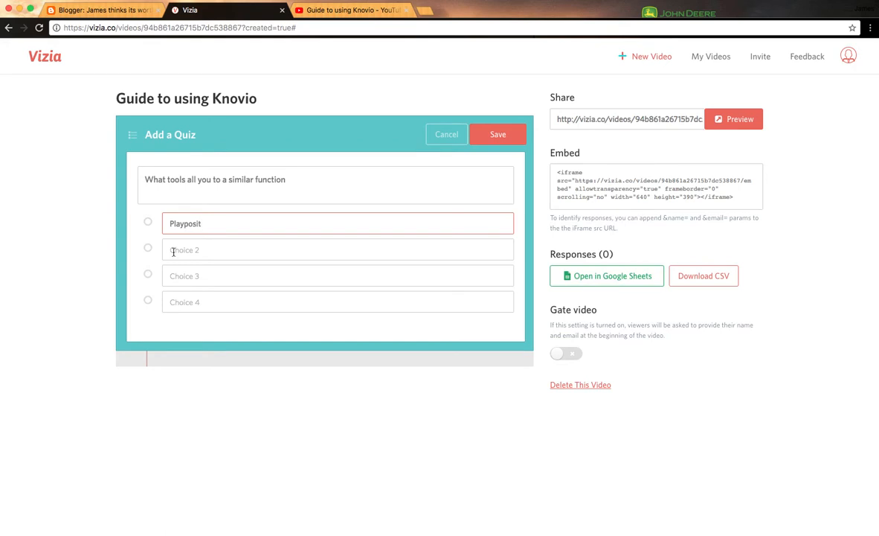
type("E")
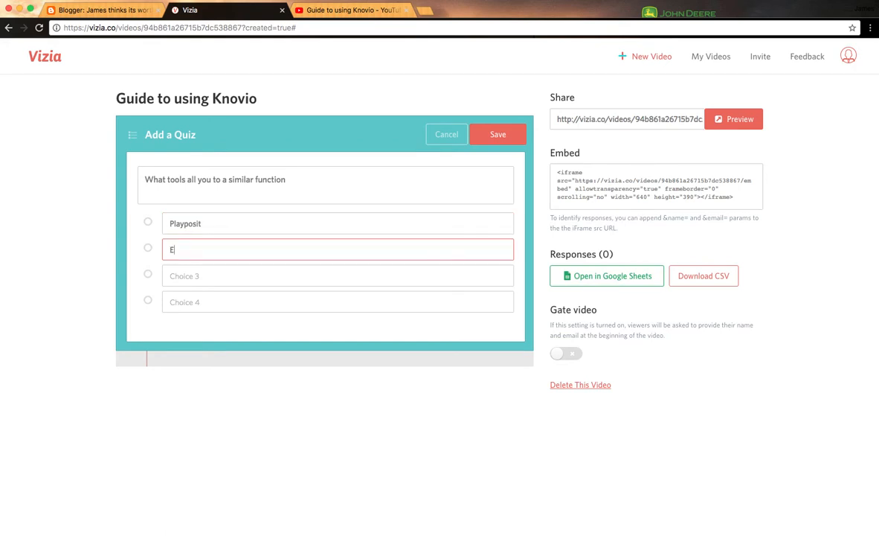
type("dpuzzle")
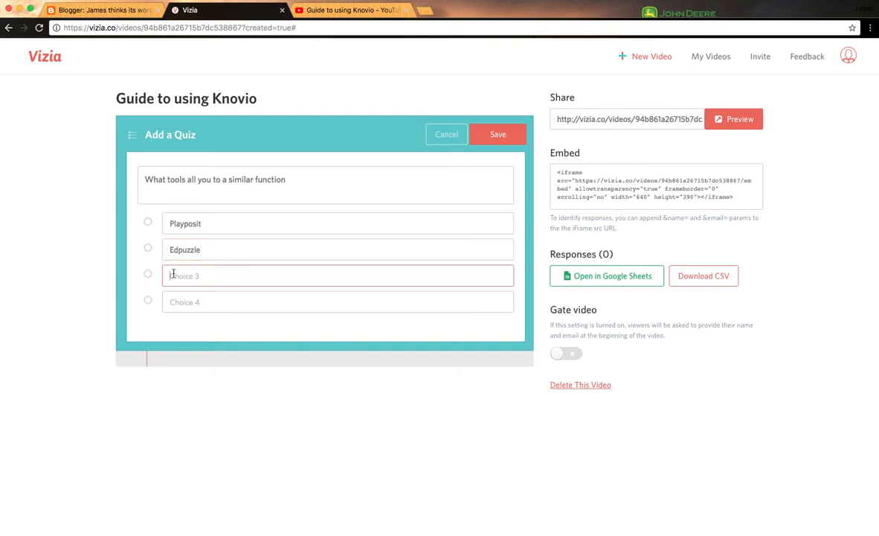
type("Check!")
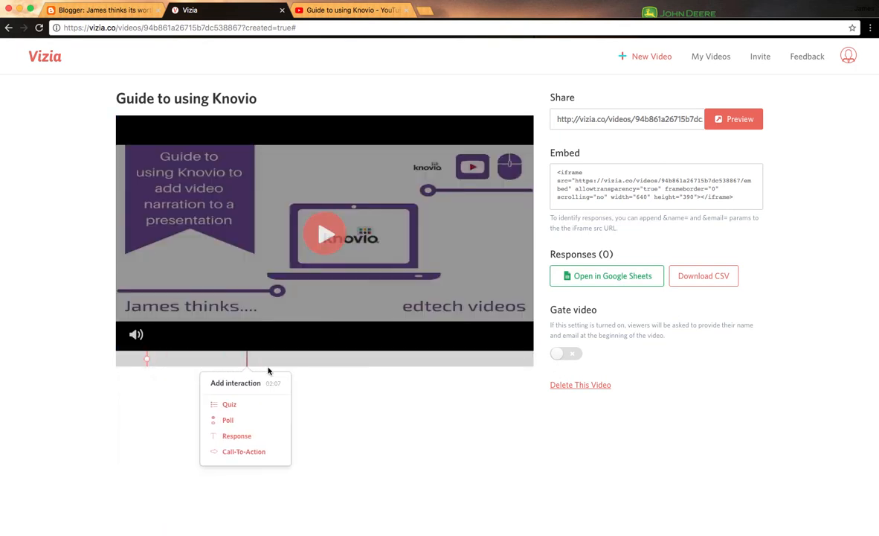
mouse_move(268, 360)
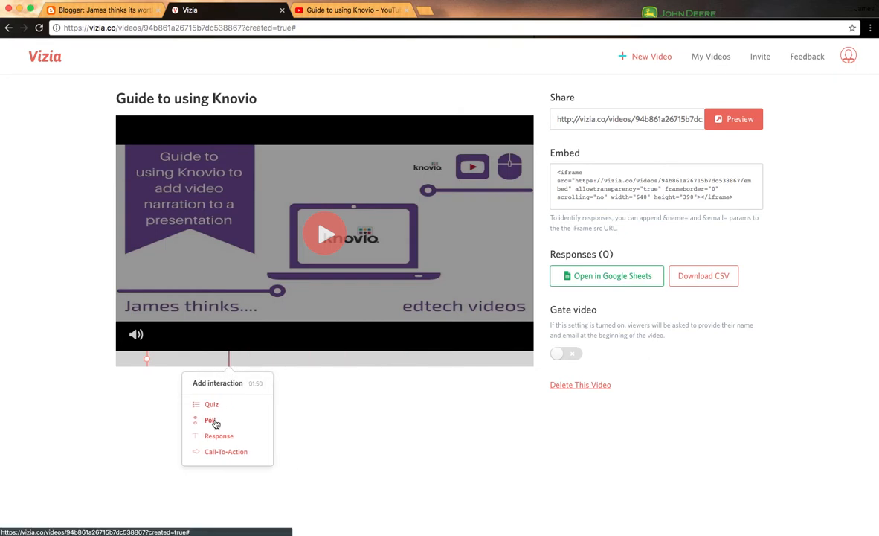
Cancel the empty poll and place a new interaction at 02:34
left_click(211, 420)
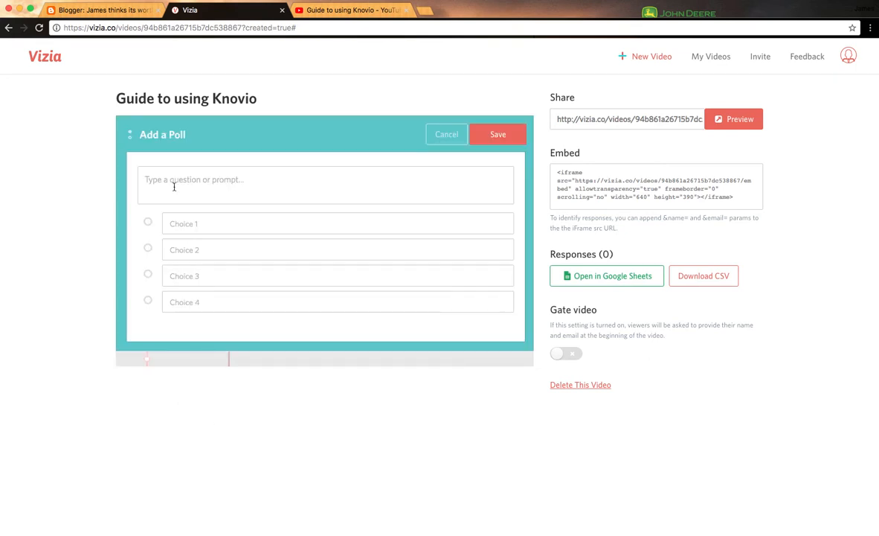
left_click(446, 134)
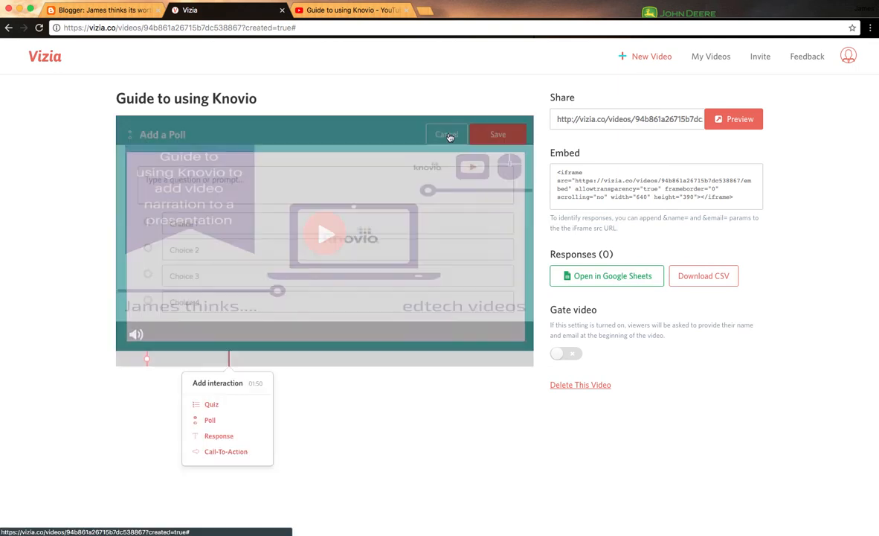
left_click(446, 134)
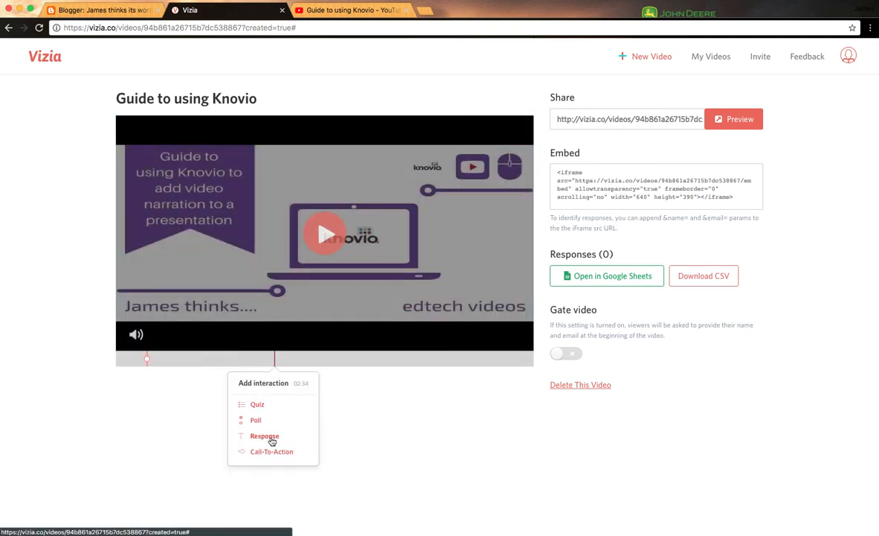
Add a call-to-action and begin its prompt with 'Post you thought'
left_click(272, 451)
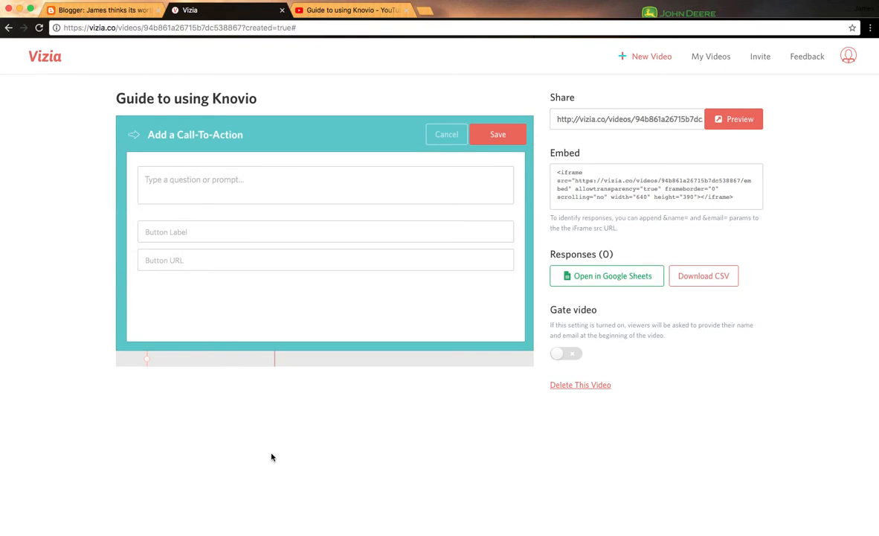
left_click(325, 185)
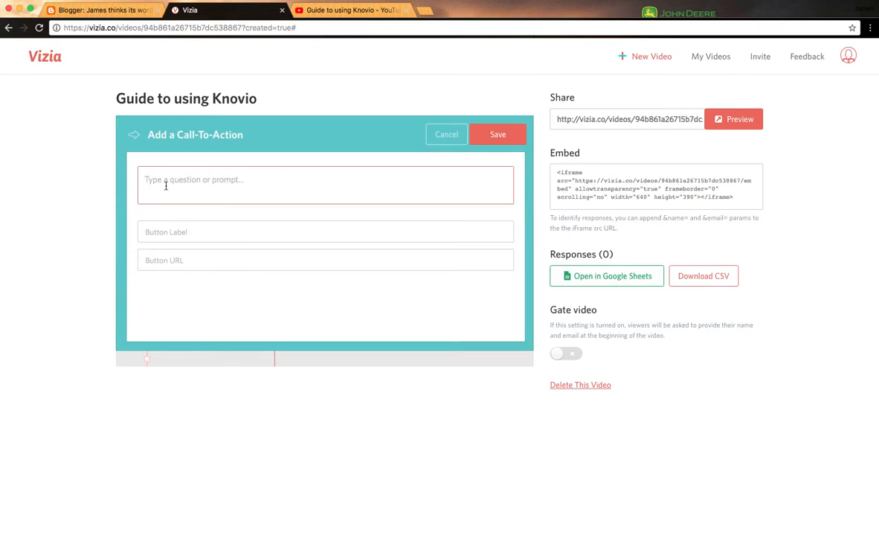
type("Po")
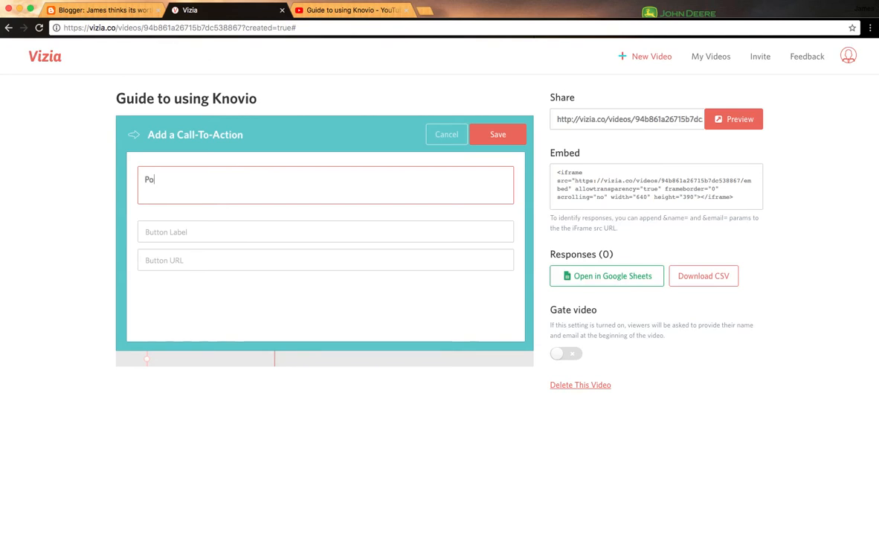
type("st you")
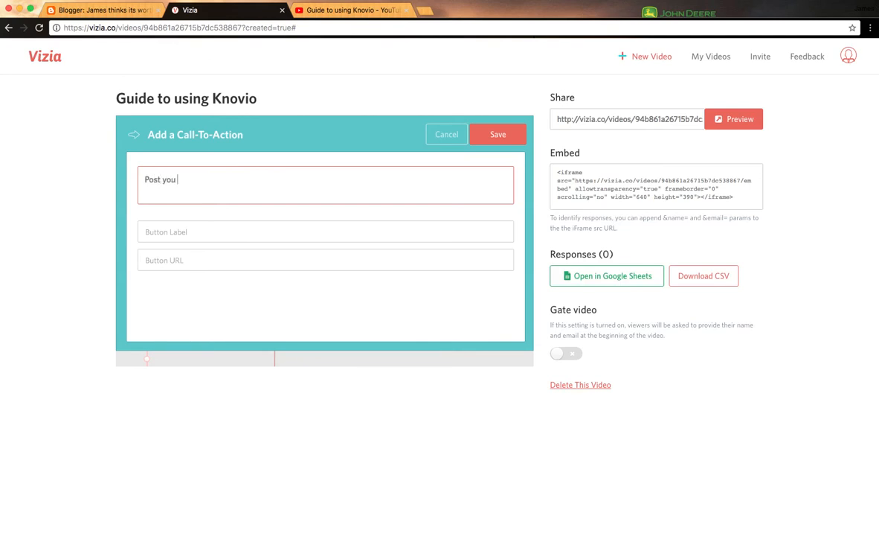
type("though")
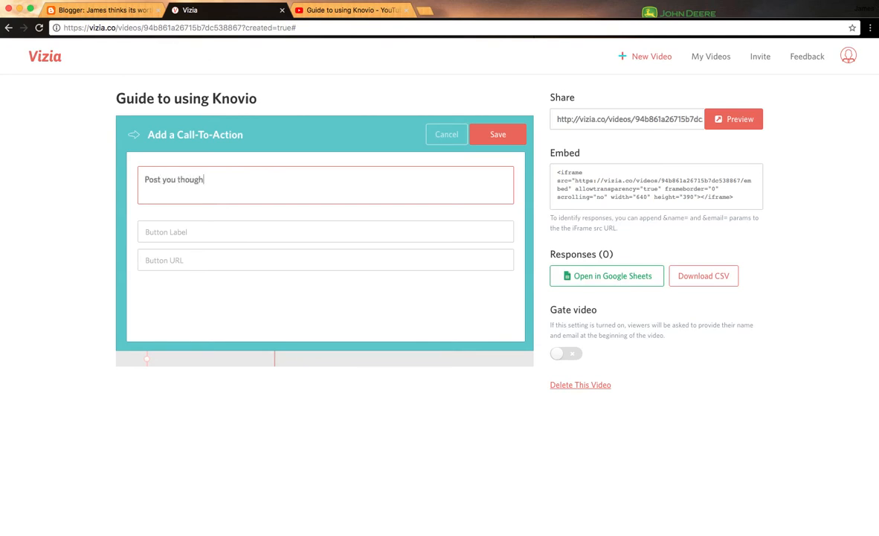
type("r")
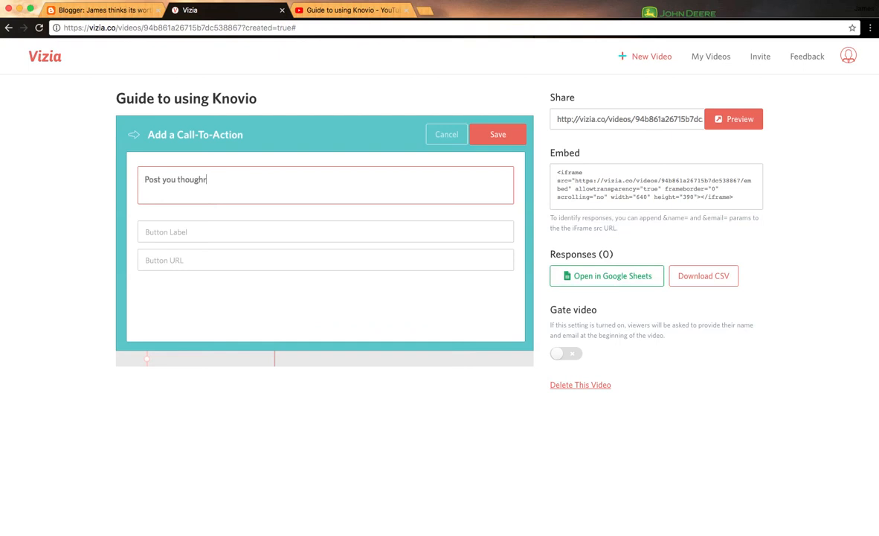
key("Backspace")
type("t o")
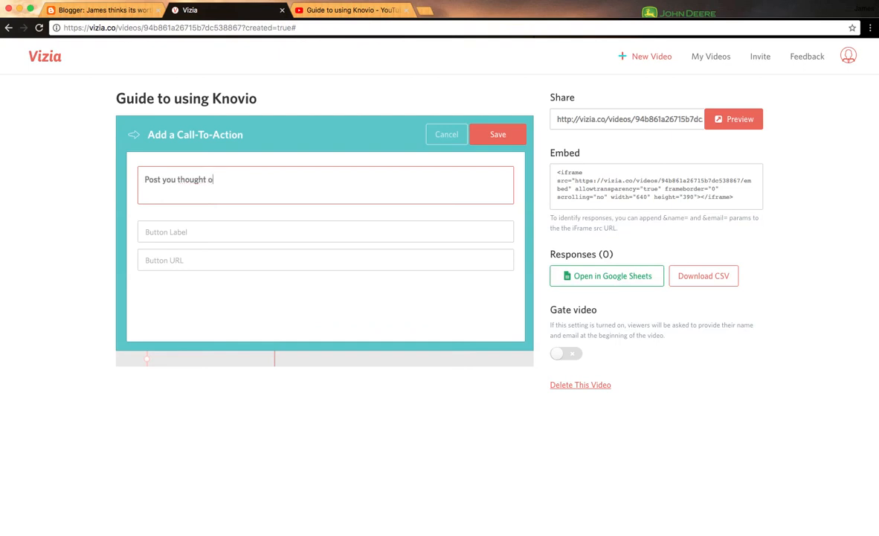
Finish the prompt with 'on the linked padlet' and set button label 'Padlet link'
type("n the linked")
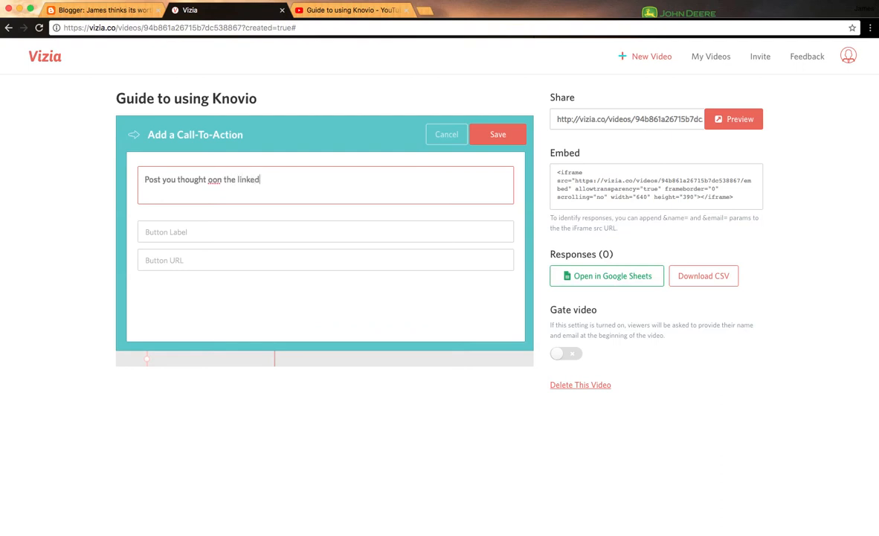
type("p")
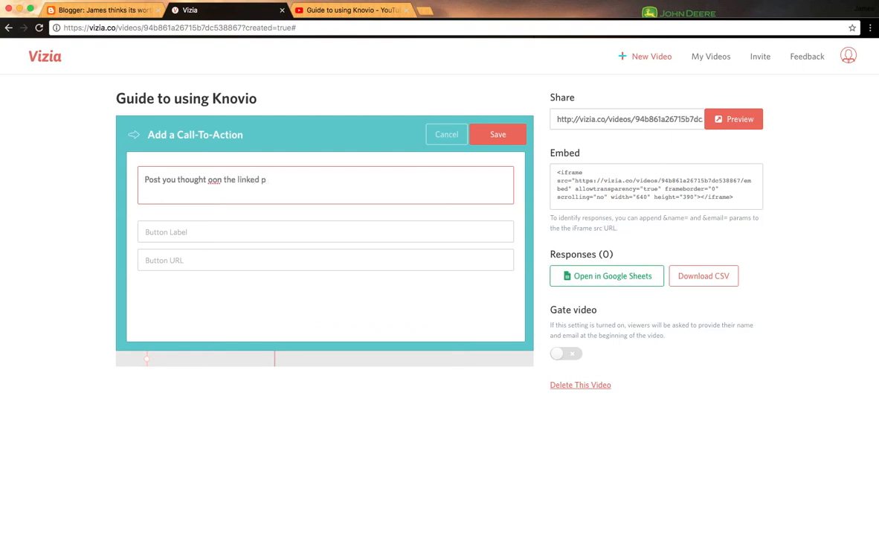
type("dlt")
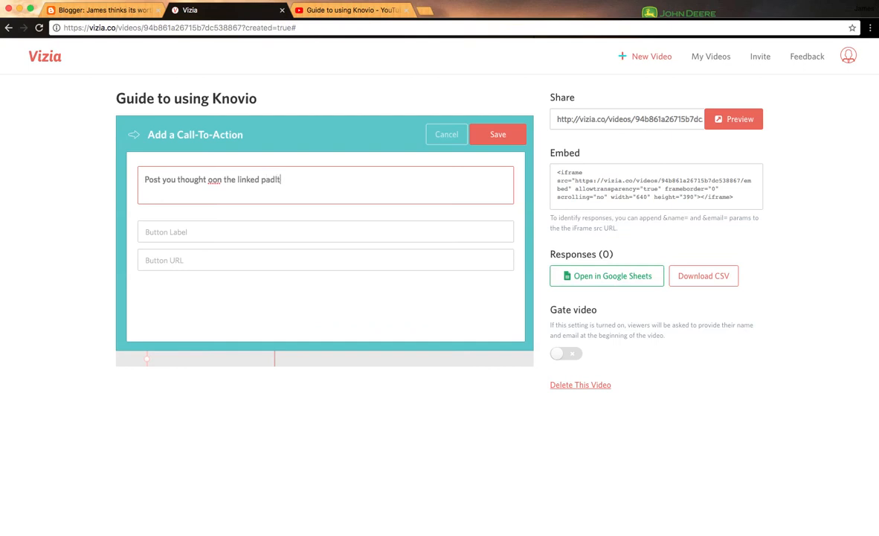
key("Backspace")
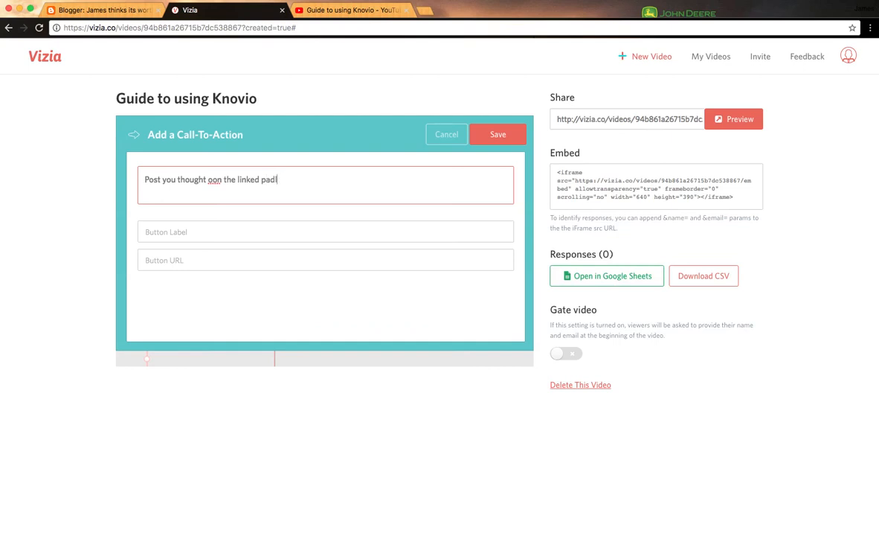
type("let")
left_click(325, 231)
type("Pla")
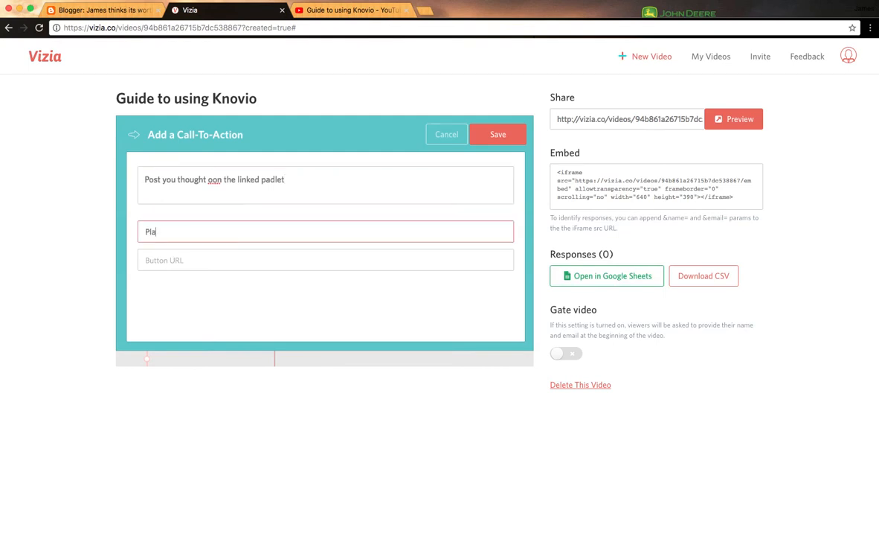
type("Padlet")
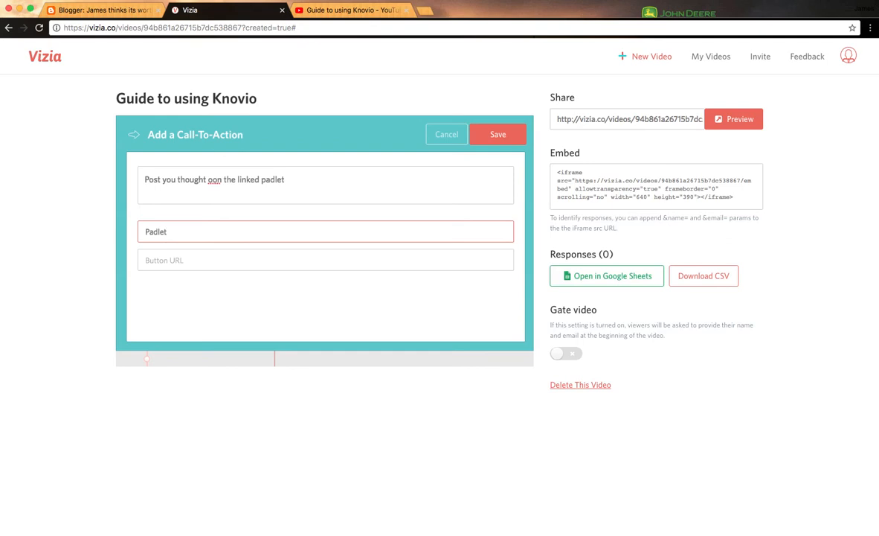
type("link")
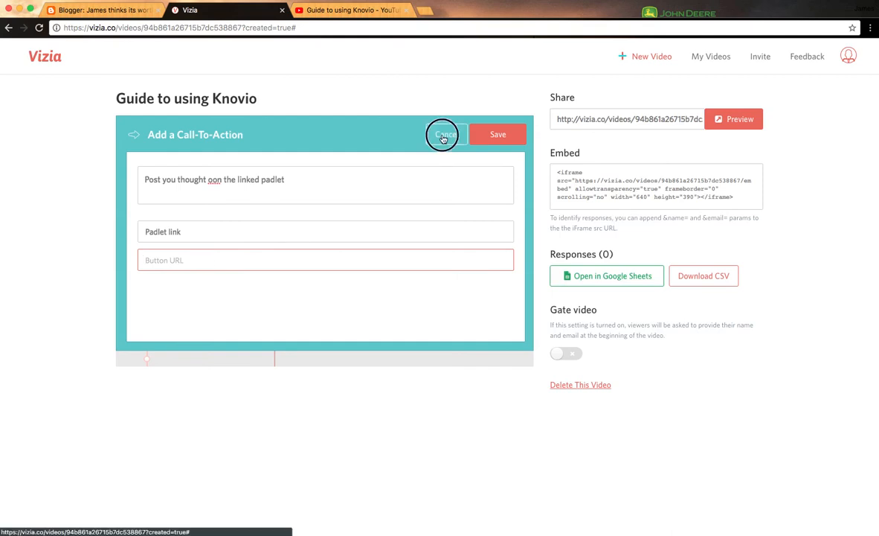
Cancel the padlet call-to-action draft without saving it
left_click(443, 135)
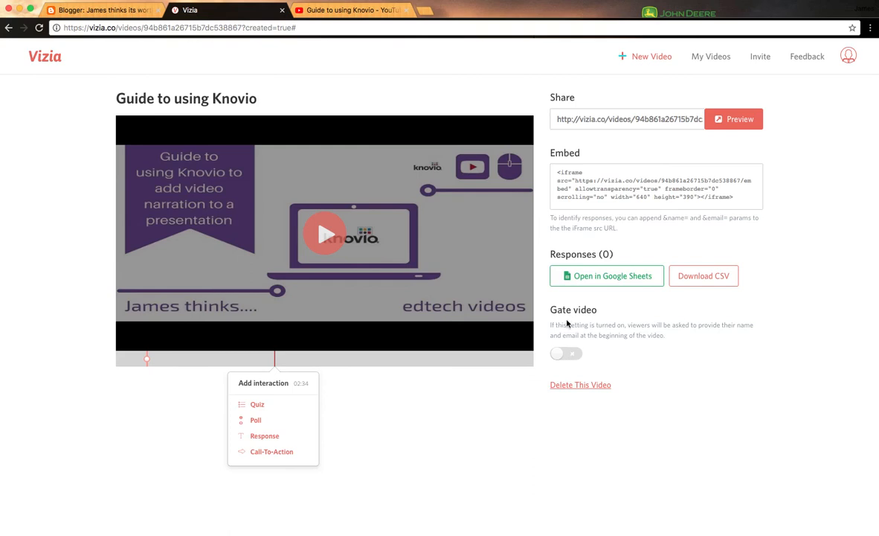
mouse_move(615, 334)
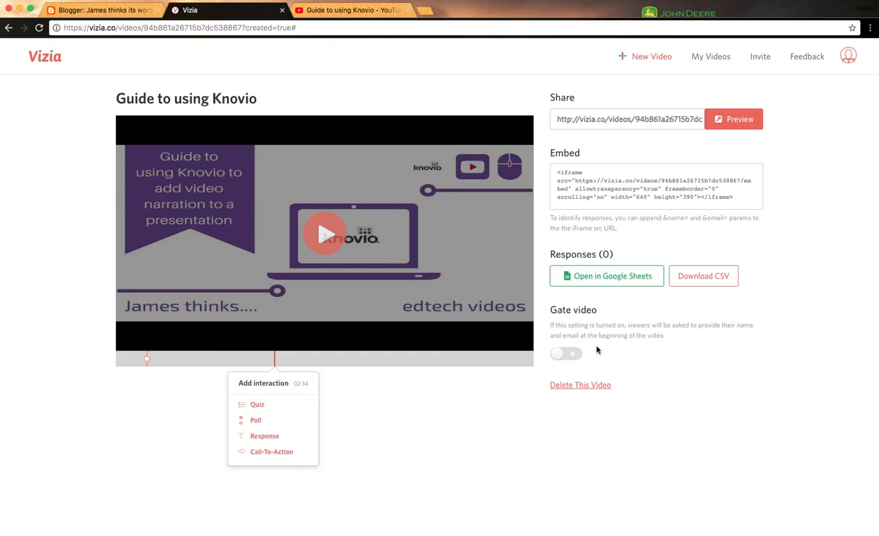
mouse_move(594, 350)
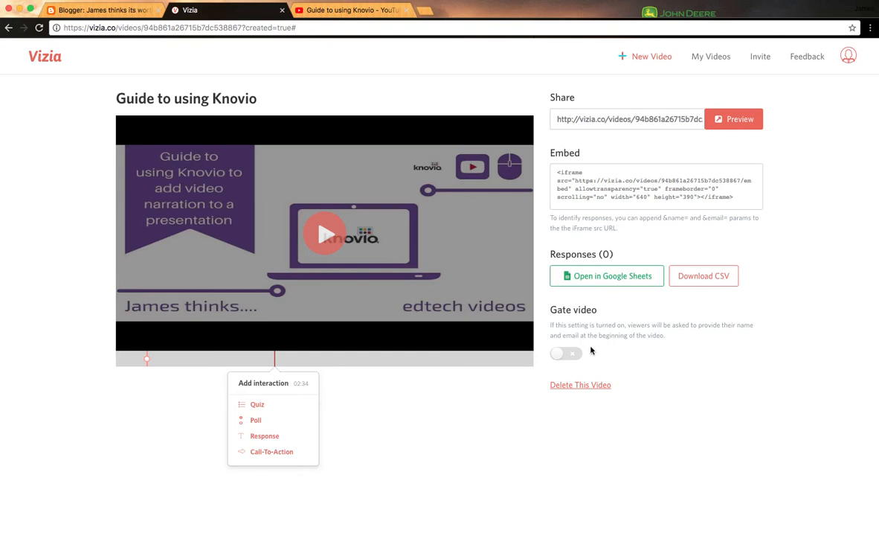
mouse_move(638, 164)
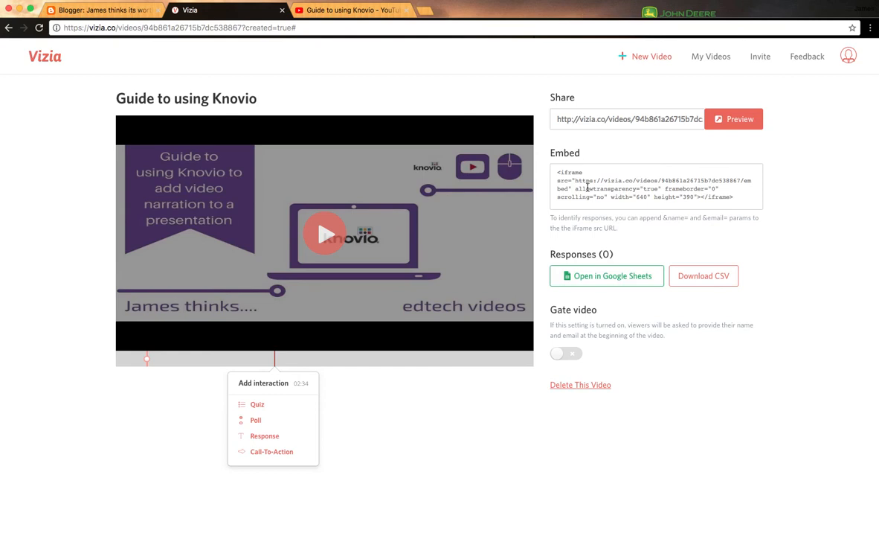
mouse_move(615, 239)
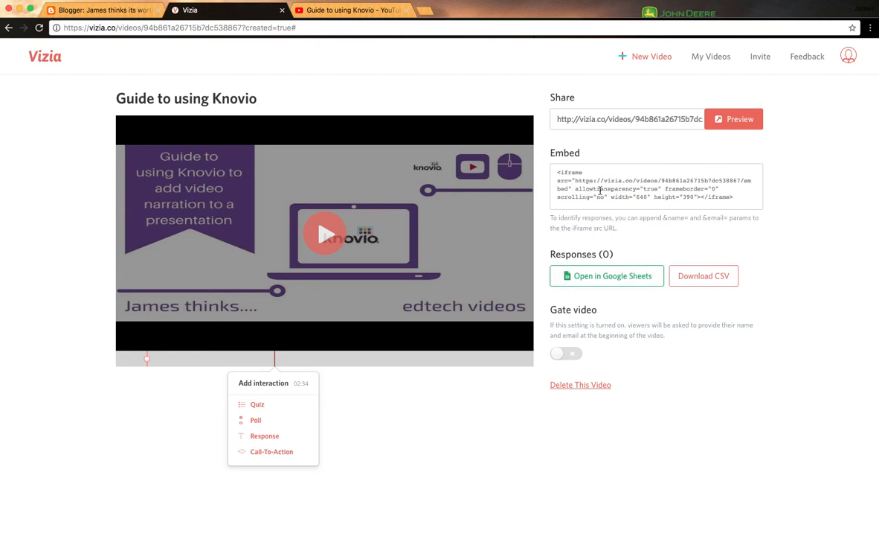
mouse_move(661, 139)
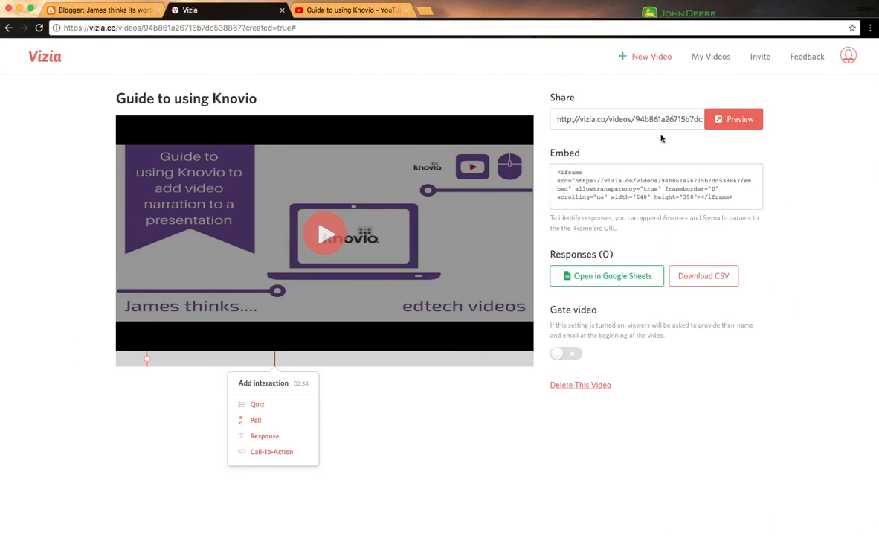
Preview the Knovio guide video's share page in a new tab
left_click(733, 119)
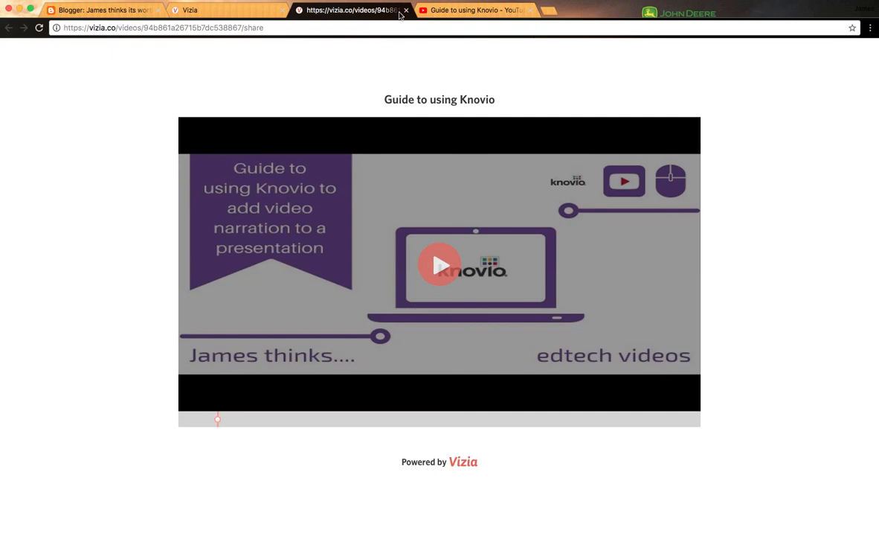
mouse_move(406, 10)
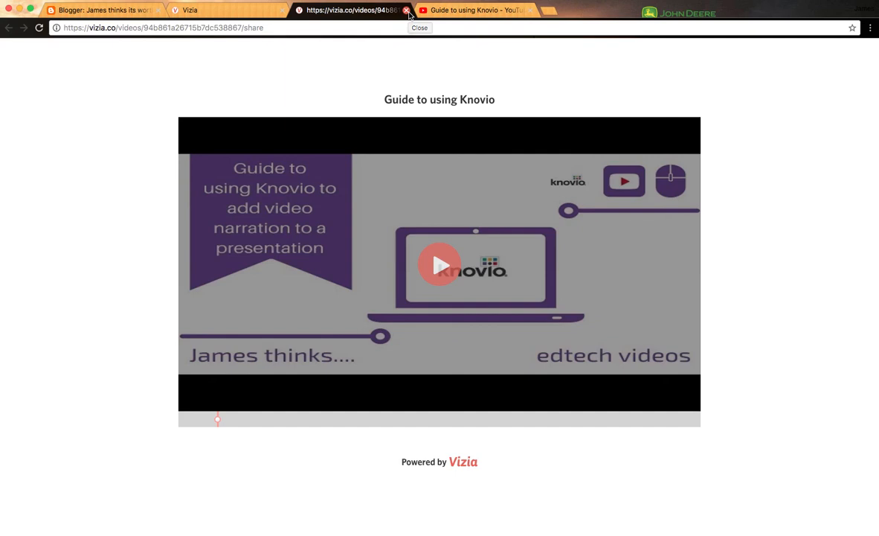
mouse_move(409, 14)
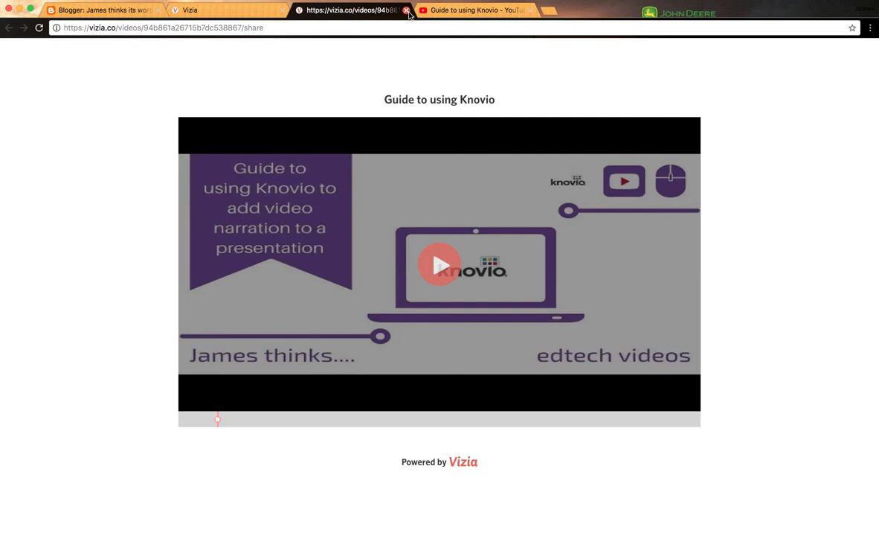